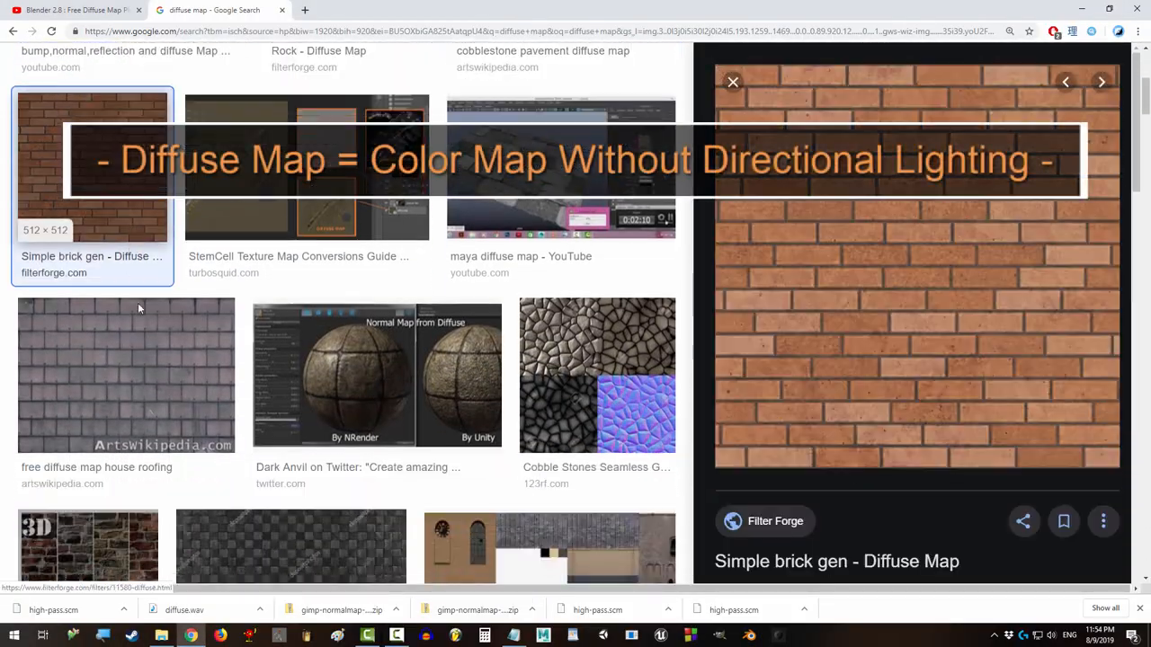
# Step: Follow the description's Twitter link, then open share\gimp under Program Files\GIMP 2 in File Explorer
pyautogui.click(139, 432)
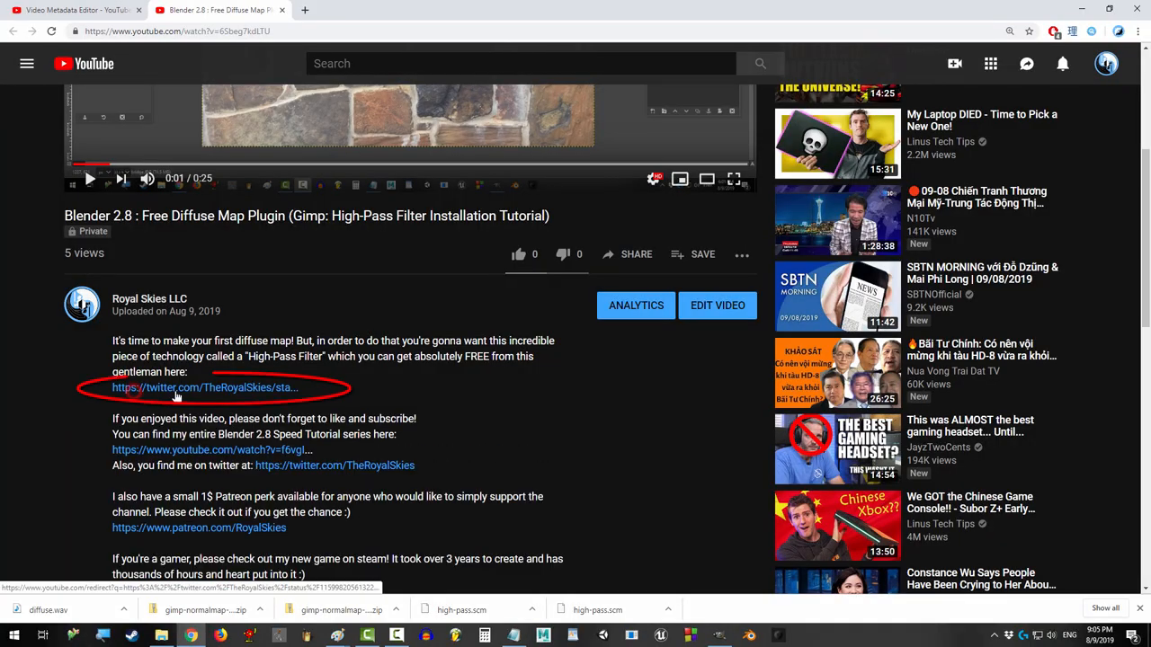
pyautogui.click(204, 387)
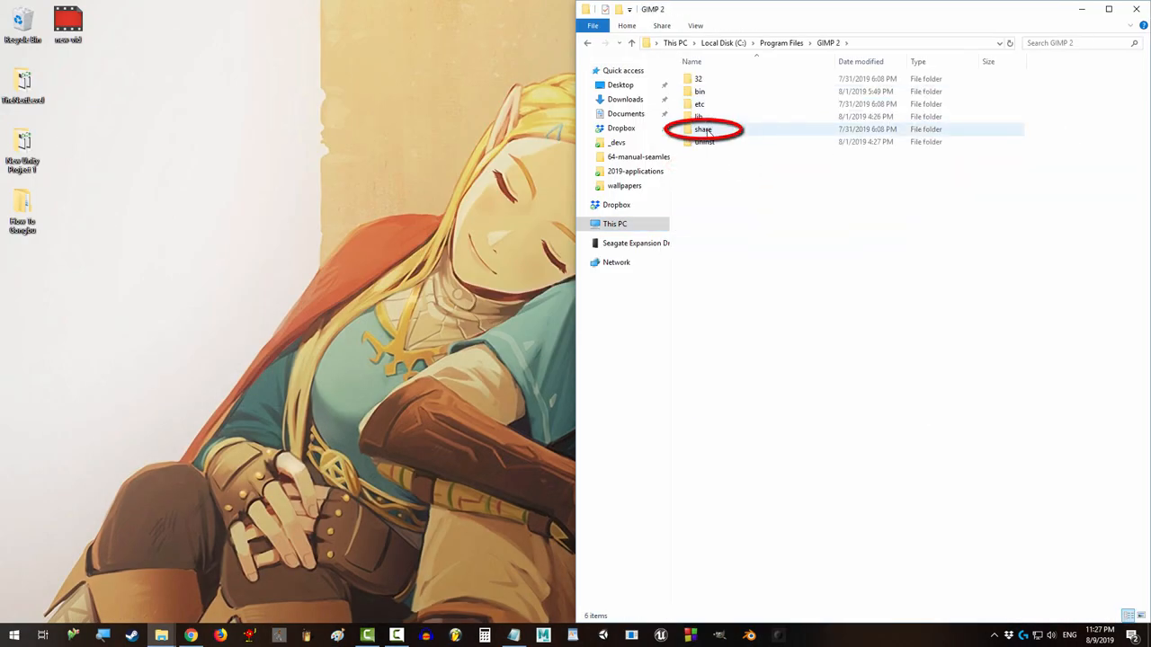
pyautogui.doubleClick(703, 129)
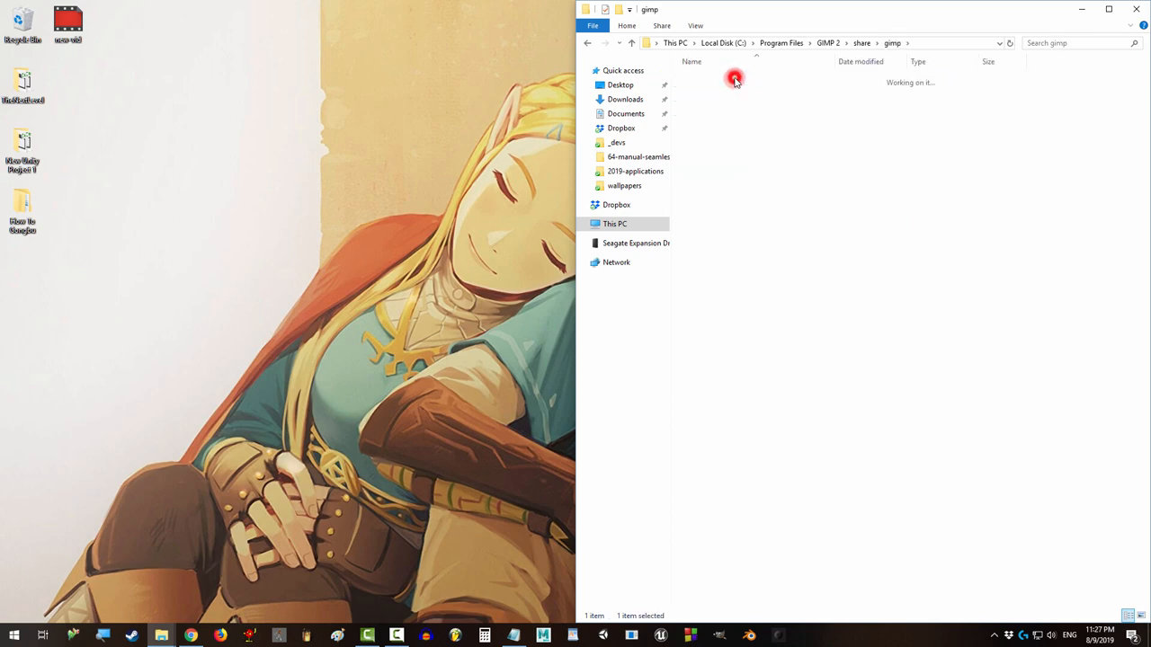